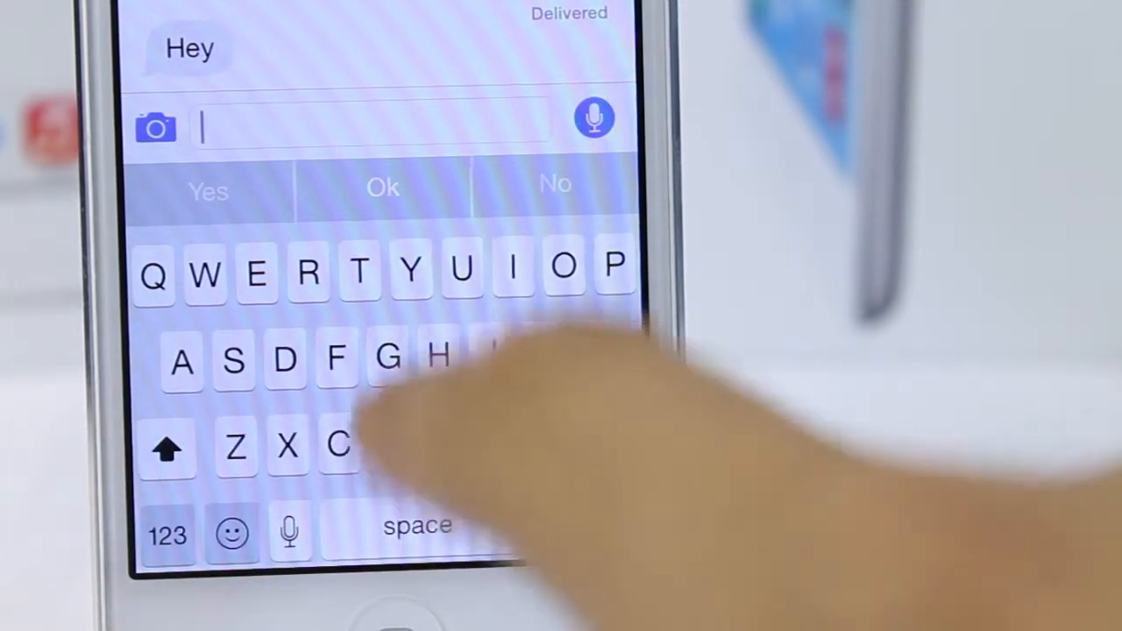
Draft 'Hey guys what's going' in the reply field using QuickType word suggestions.
type("Hey guys")
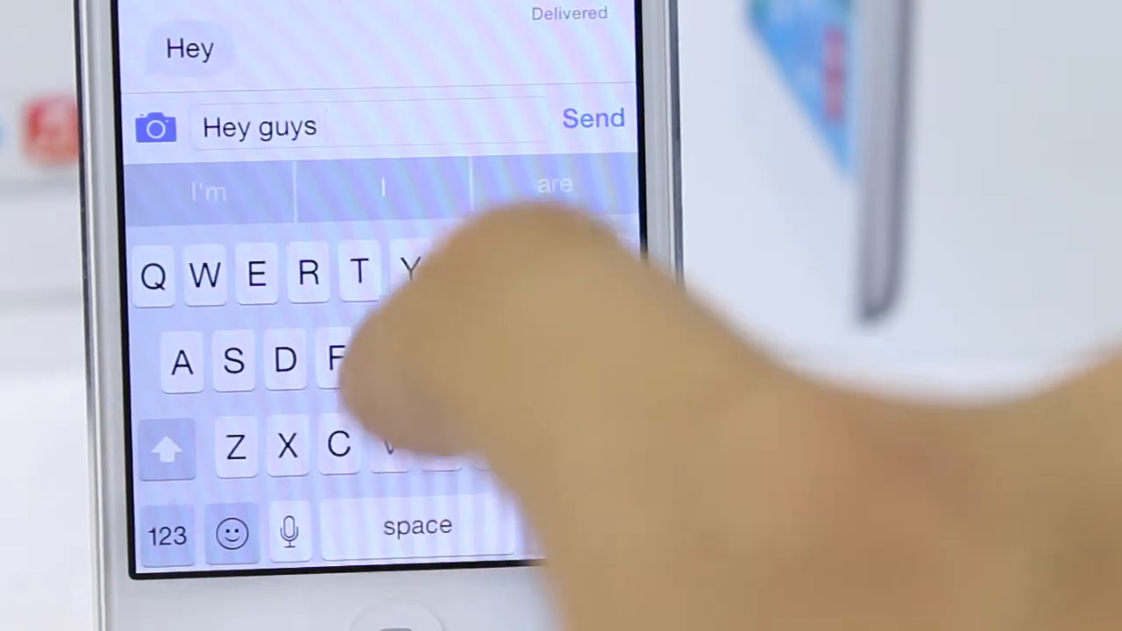
type("what's go")
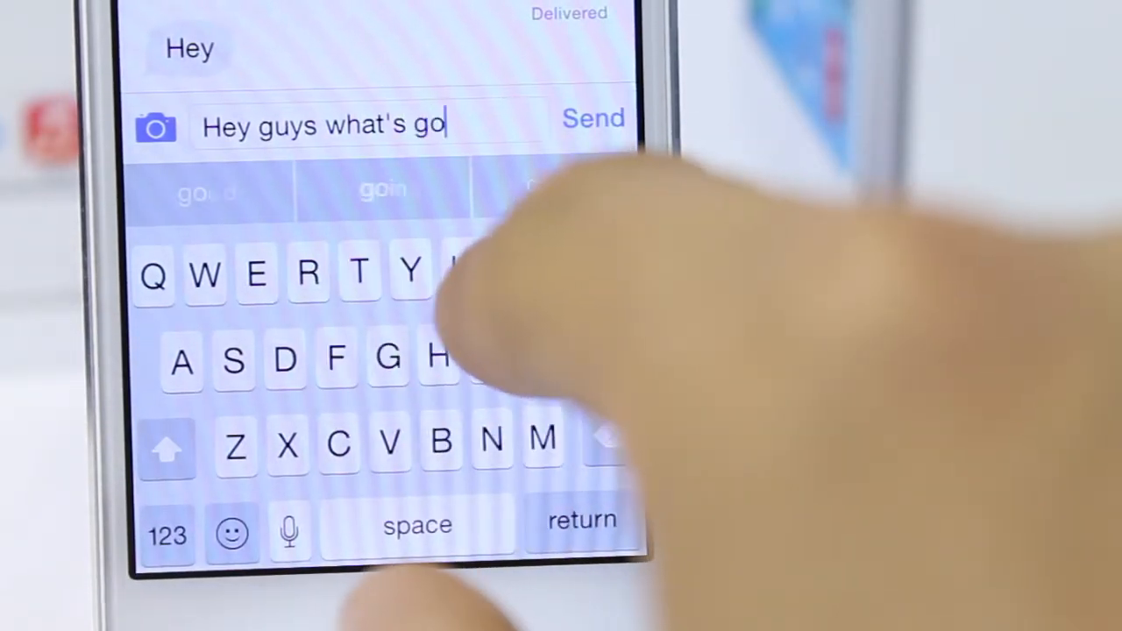
type("ing")
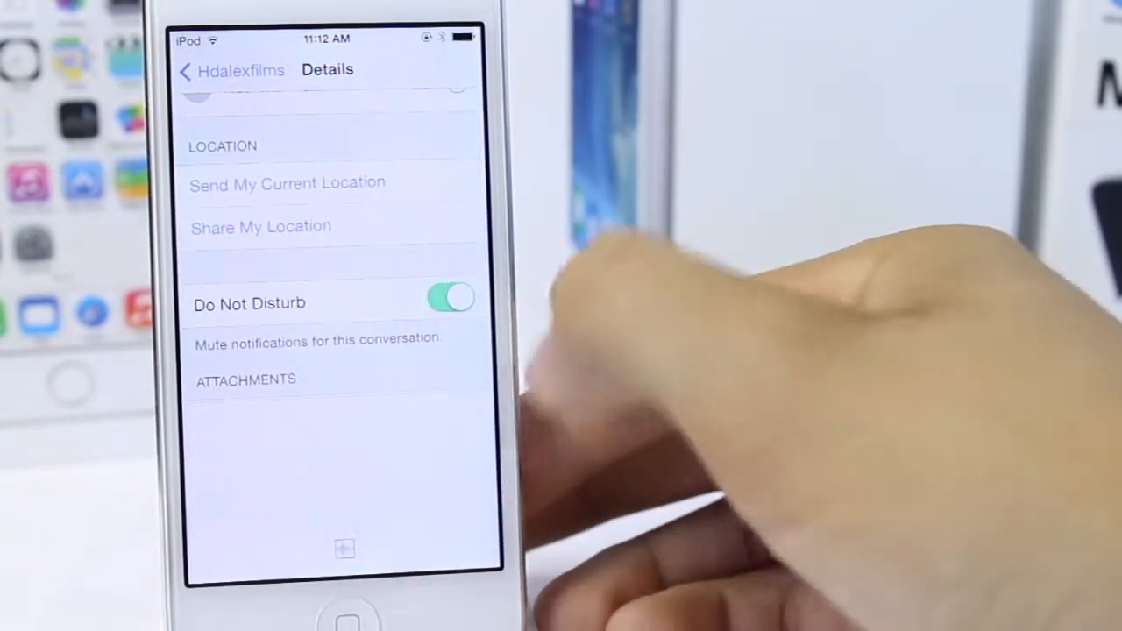
Turn on Do Not Disturb in the conversation details to mute its notifications.
left_click(450, 303)
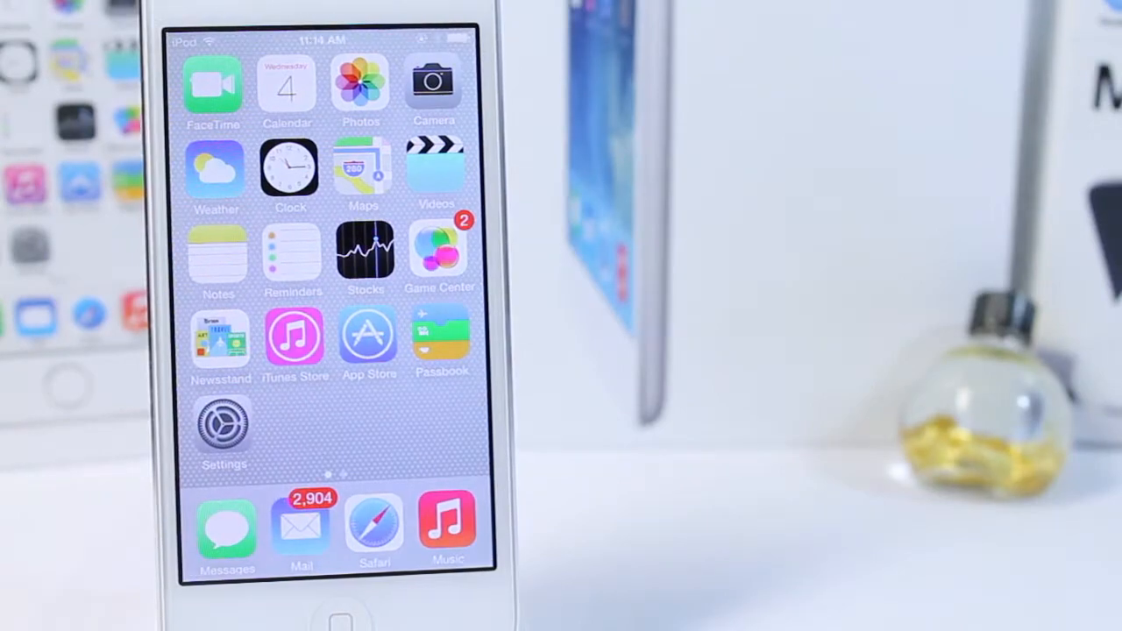
Launch Mail from the dock to show the refreshed Inbox.
left_click(302, 525)
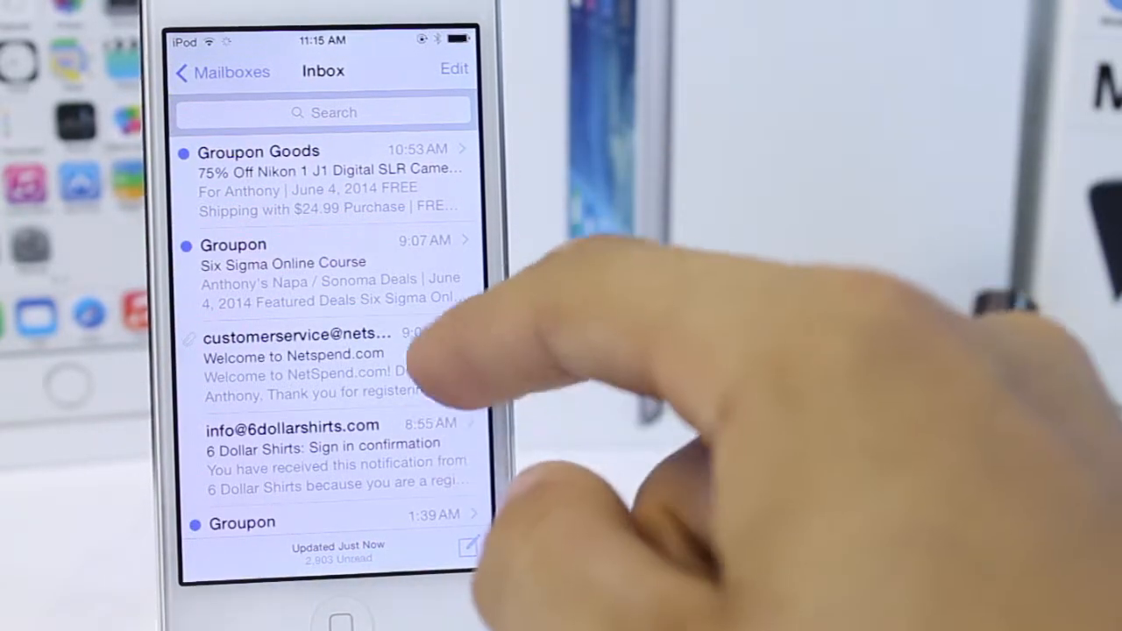
Return to the Mailboxes list, scroll down, and open Important under [Gmail].
left_click(221, 72)
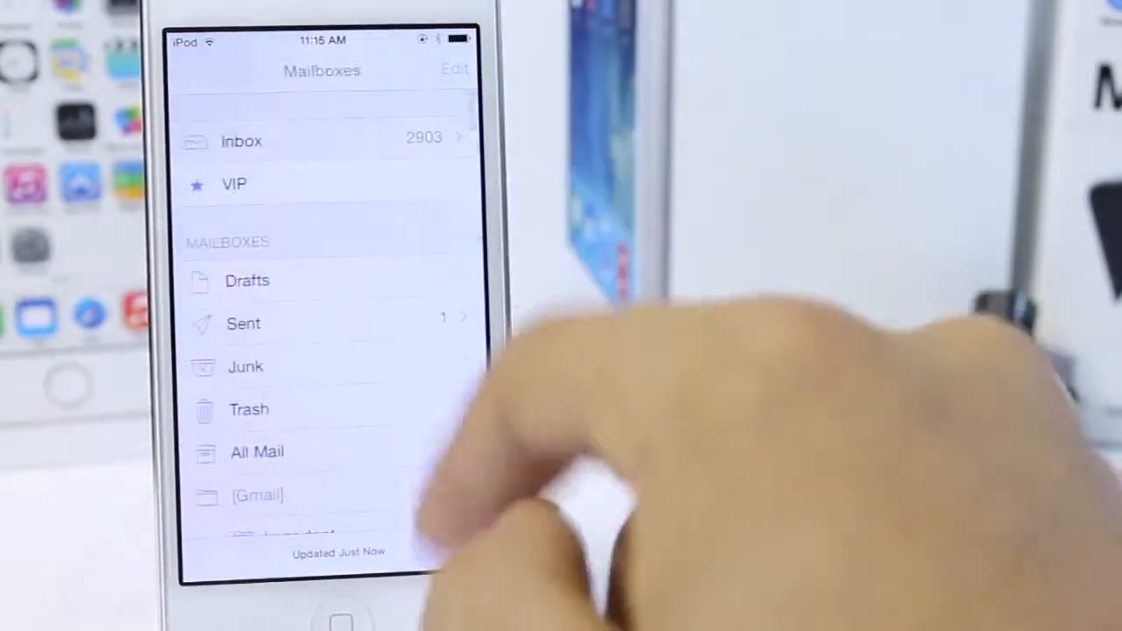
scroll("down", 3)
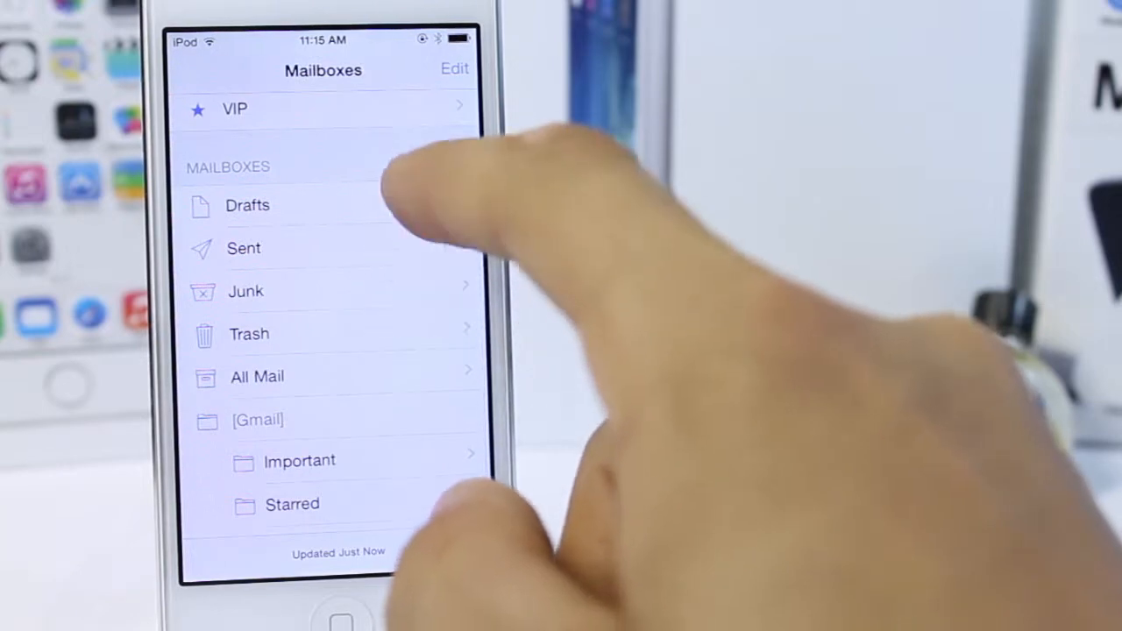
left_click(258, 376)
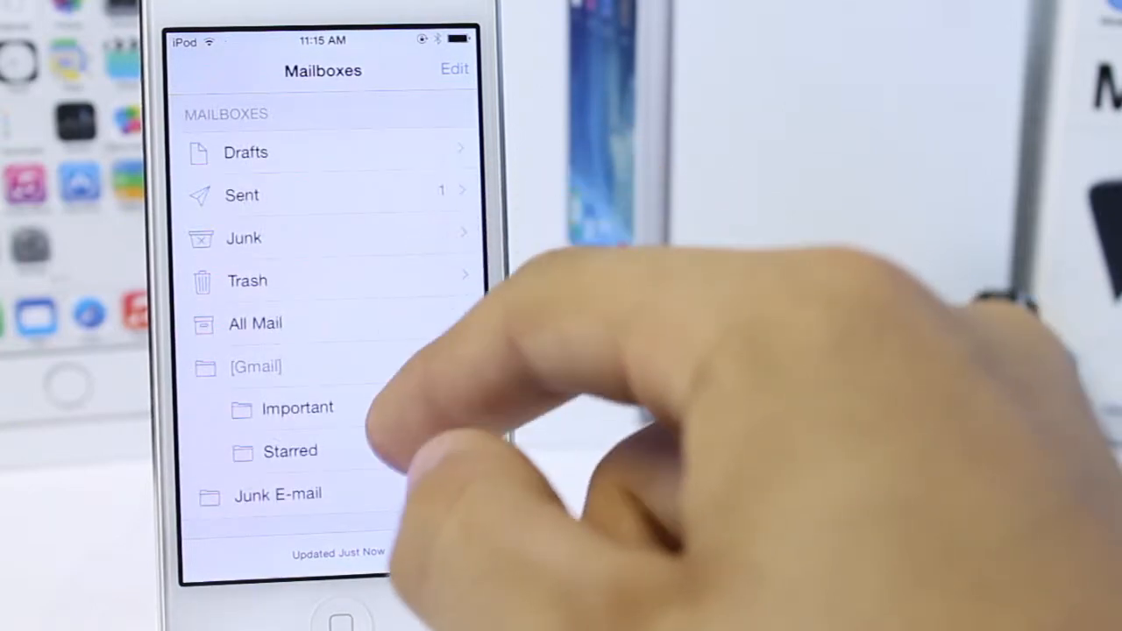
left_click(298, 407)
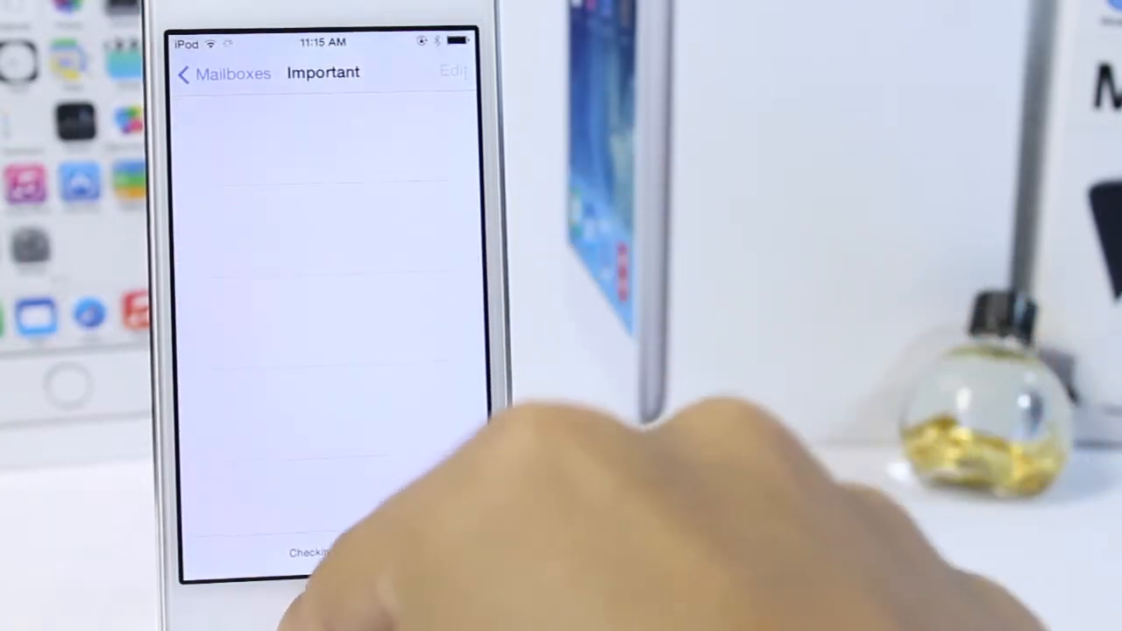